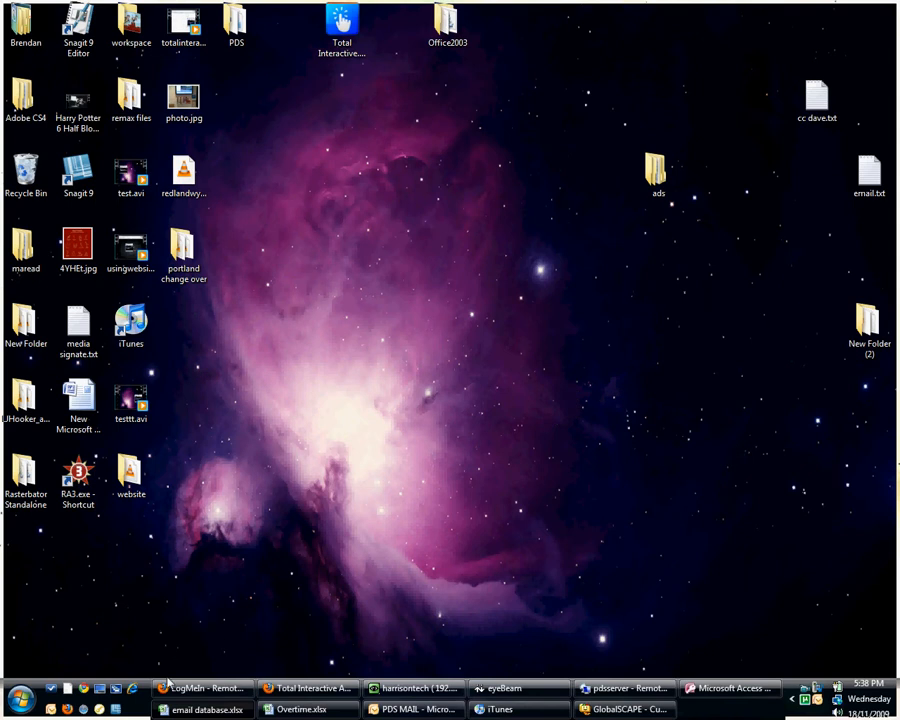
{"action": "left_click", "coordinate": [411, 688]}
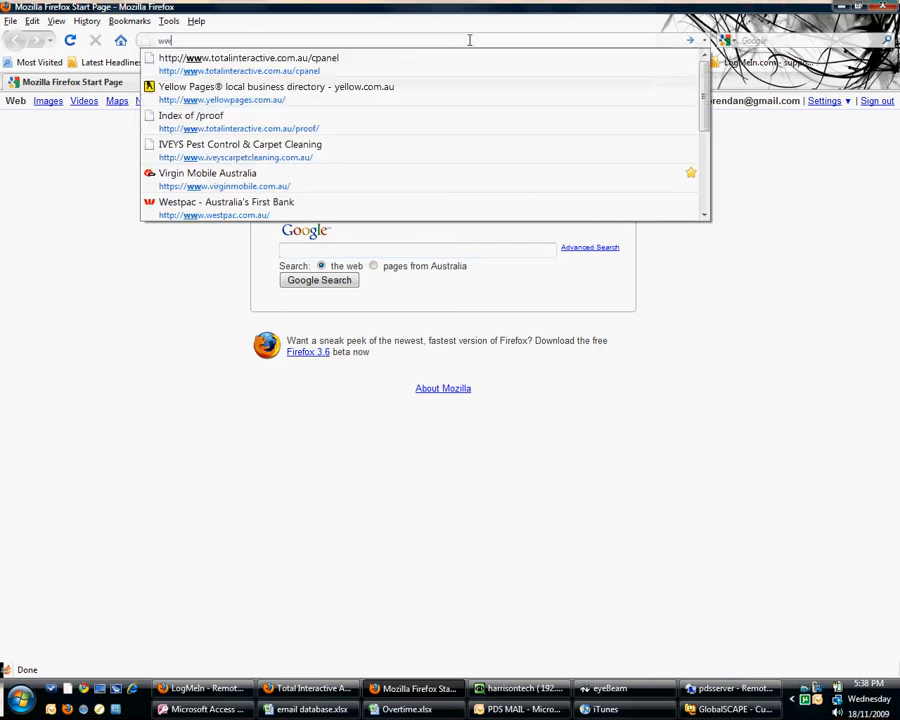
{"action": "type", "text": "www.okasna"}
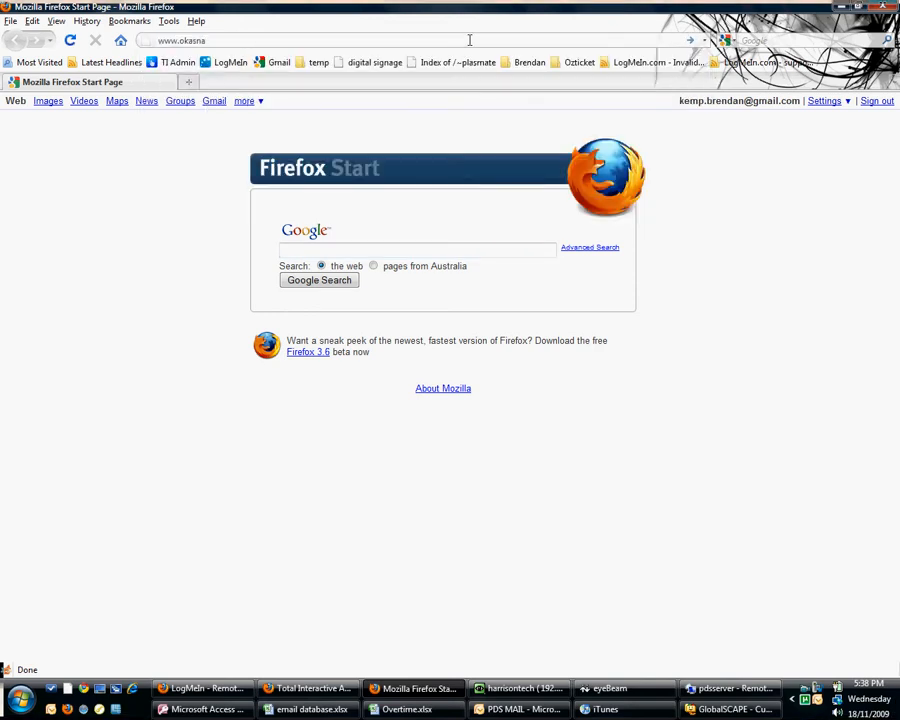
{"action": "type", "text": "www.plasma-tech.com.au/"}
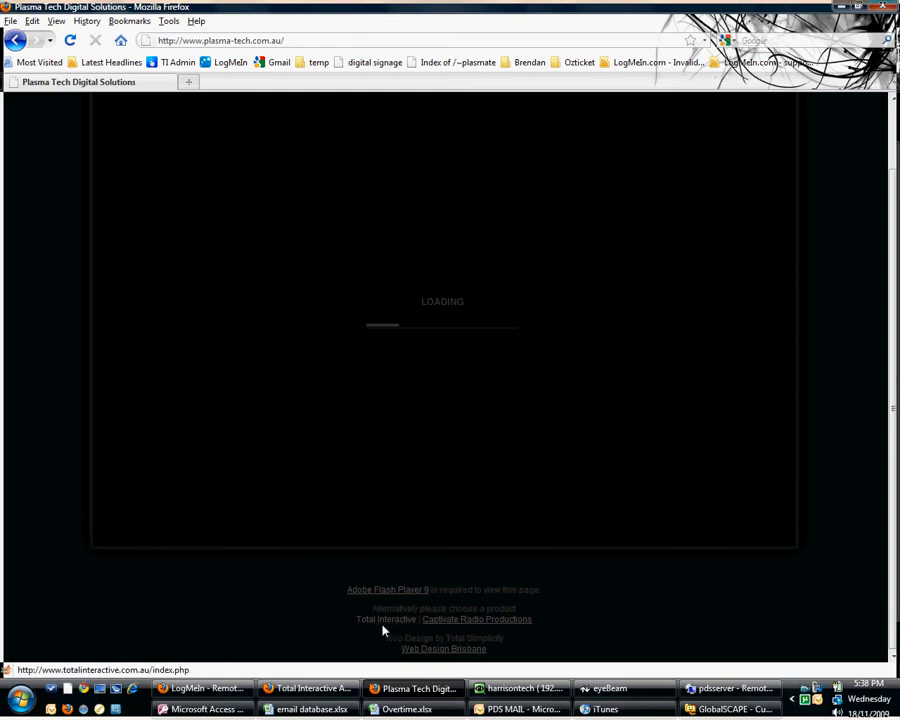
Step: Follow the Total Interactive link to reach the administration login page
{"action": "left_click", "coordinate": [385, 619]}
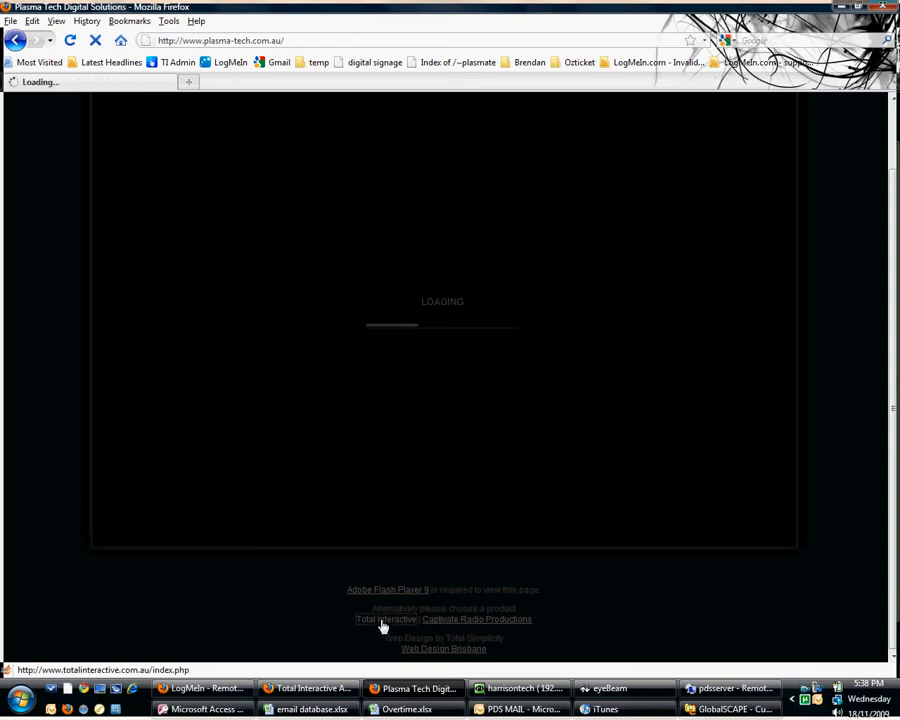
{"action": "left_click", "coordinate": [385, 619]}
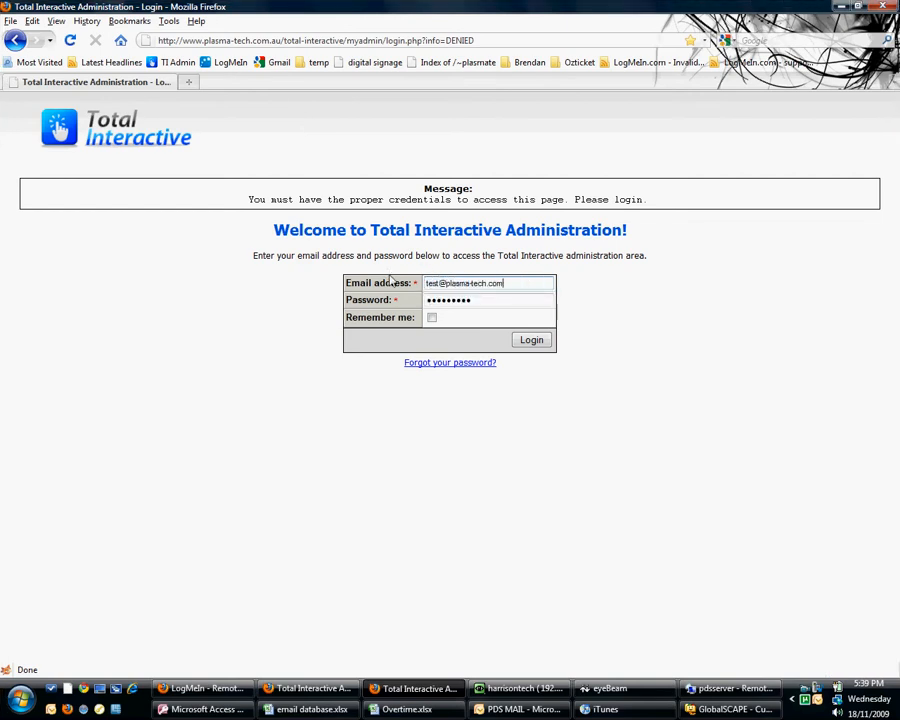
Step: Log in, review the data summary (1 ticker, 4 doctor boards, 5 videos), and go to Doctor Board
{"action": "left_click", "coordinate": [531, 339]}
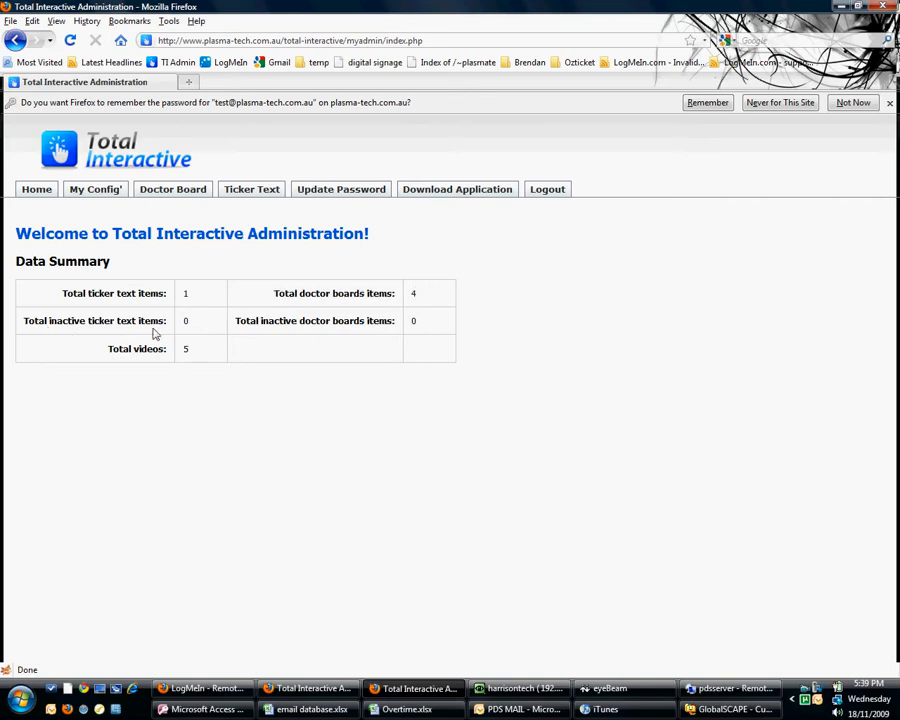
{"action": "double_click", "coordinate": [380, 320]}
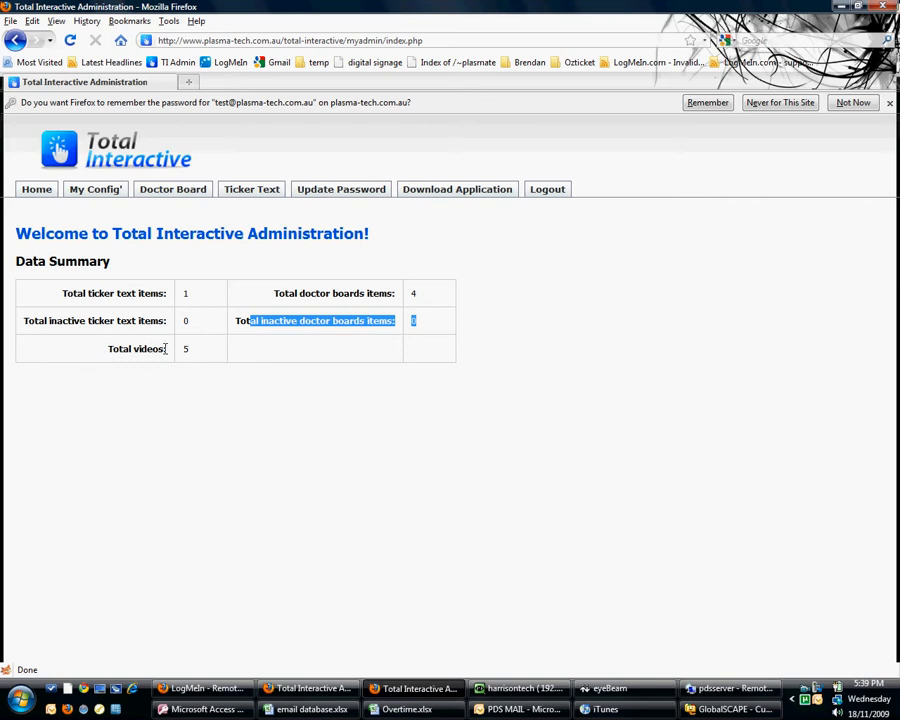
{"action": "mouse_move", "coordinate": [173, 351]}
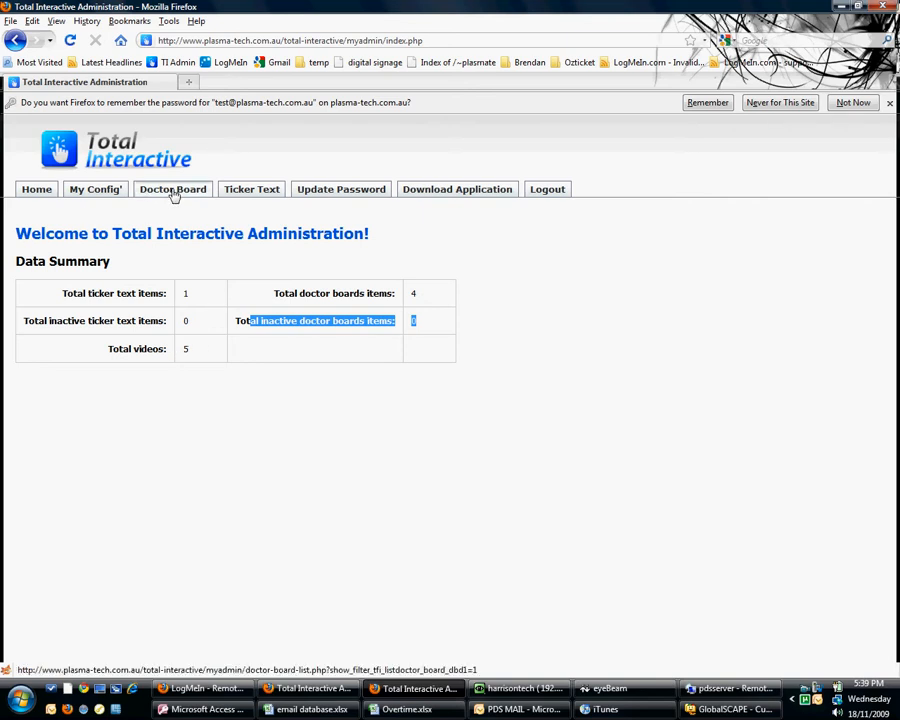
{"action": "mouse_move", "coordinate": [178, 196]}
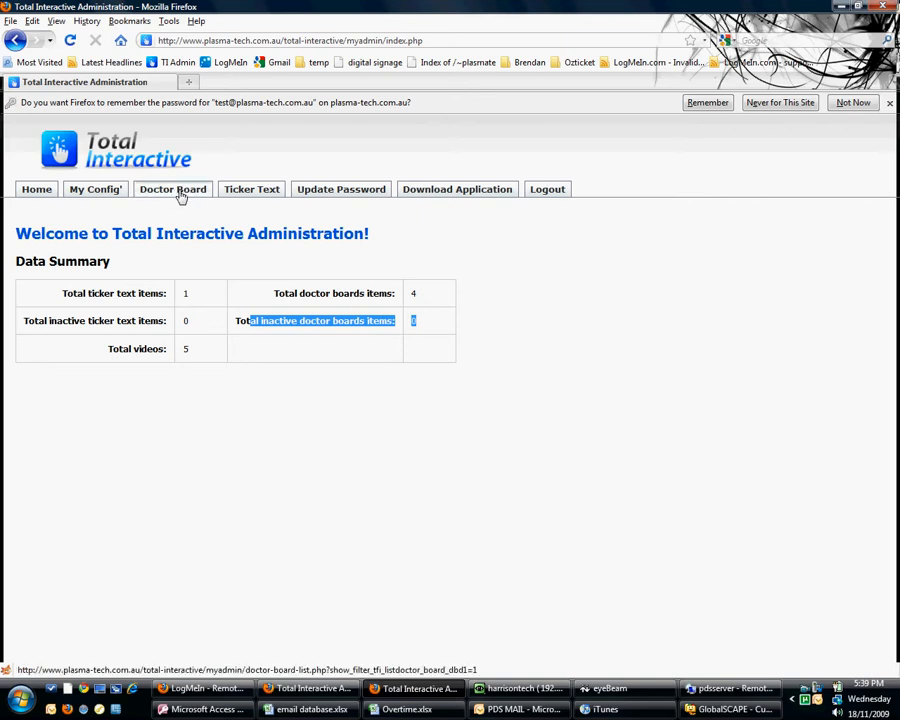
{"action": "left_click", "coordinate": [173, 189]}
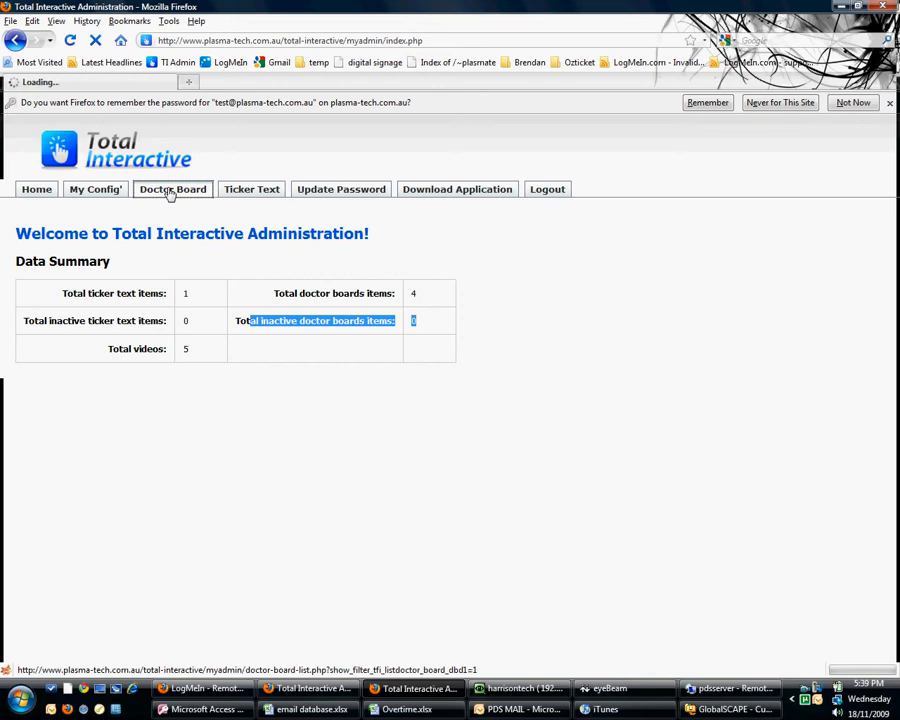
Step: Show the four-board Doctor Board list and start adding one new board
{"action": "left_click", "coordinate": [172, 189]}
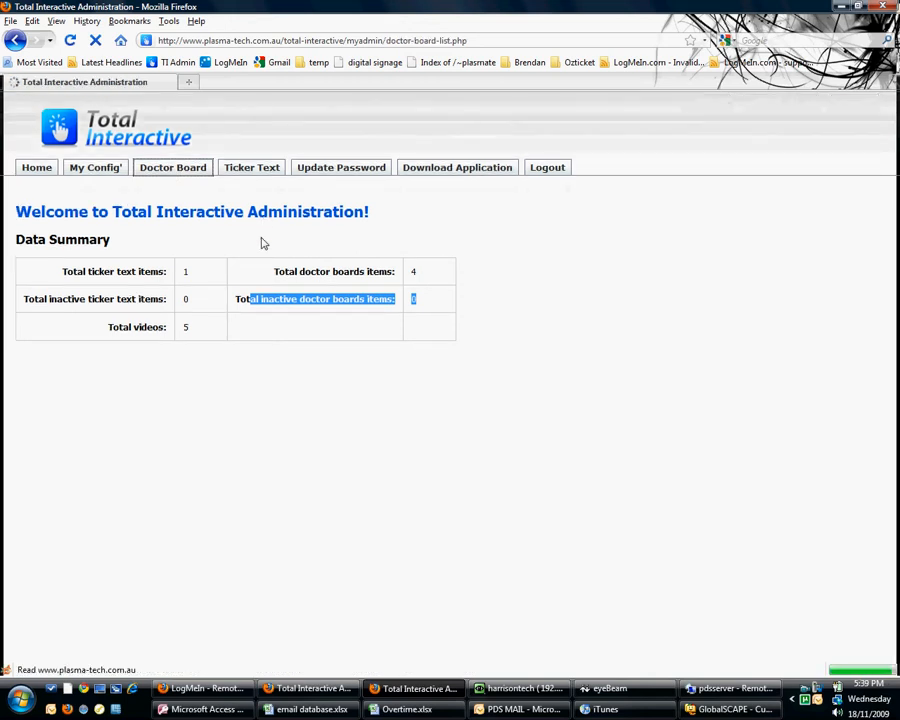
{"action": "left_click", "coordinate": [172, 167]}
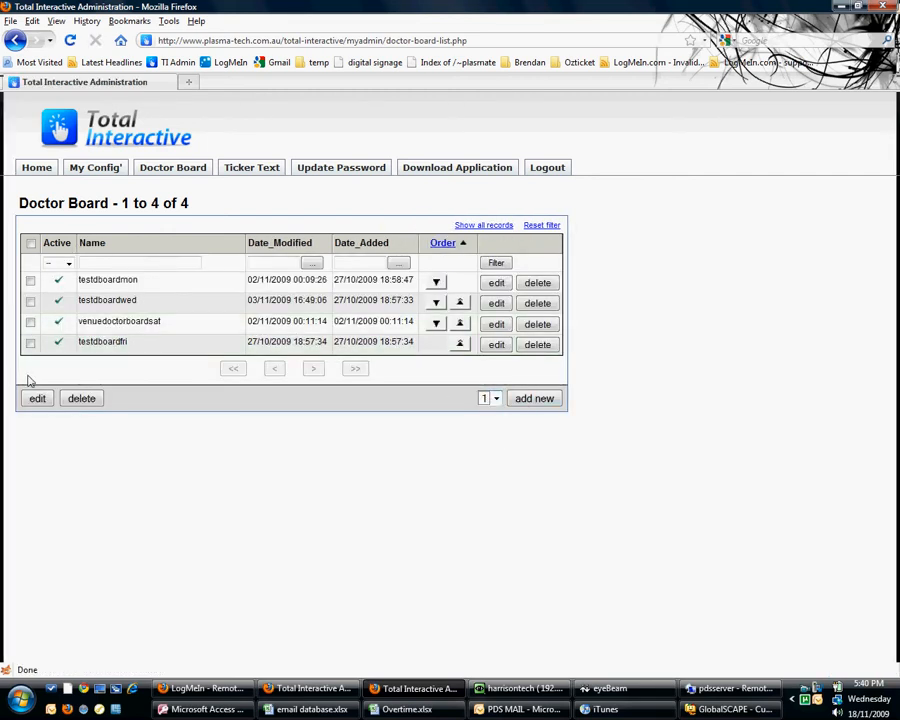
{"action": "left_click", "coordinate": [495, 398]}
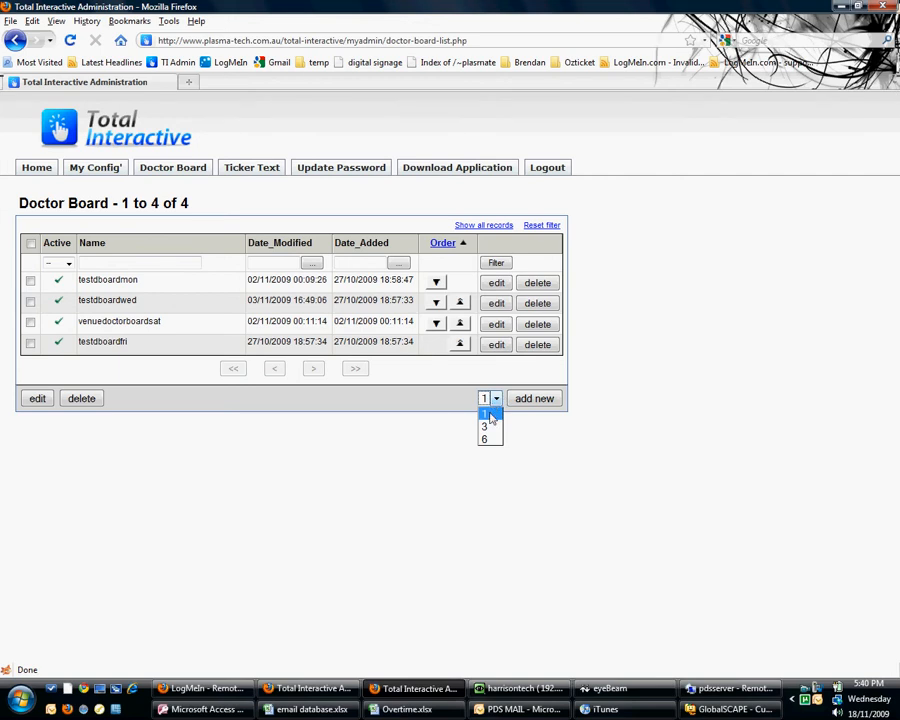
{"action": "mouse_move", "coordinate": [485, 426]}
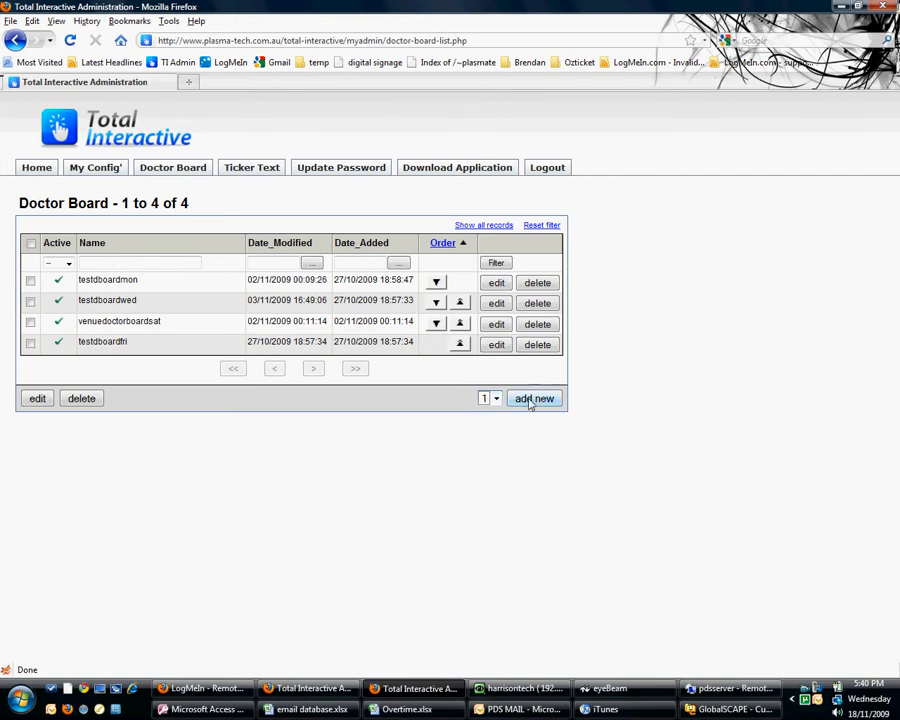
{"action": "left_click", "coordinate": [534, 398]}
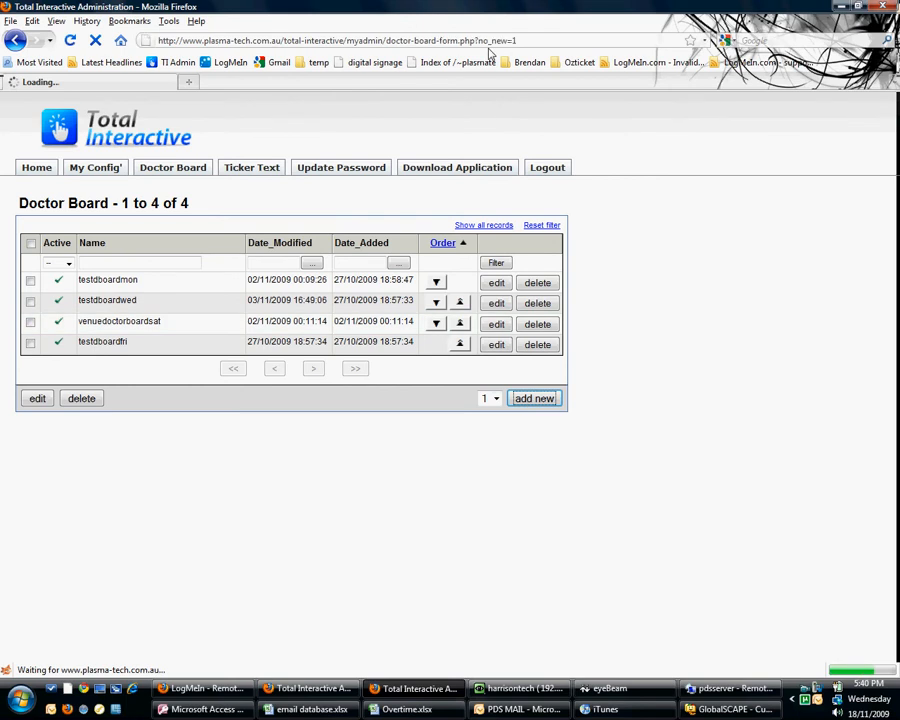
Step: Mark the new doctor board active and name it 'testboardwelcome'
{"action": "left_click", "coordinate": [534, 398]}
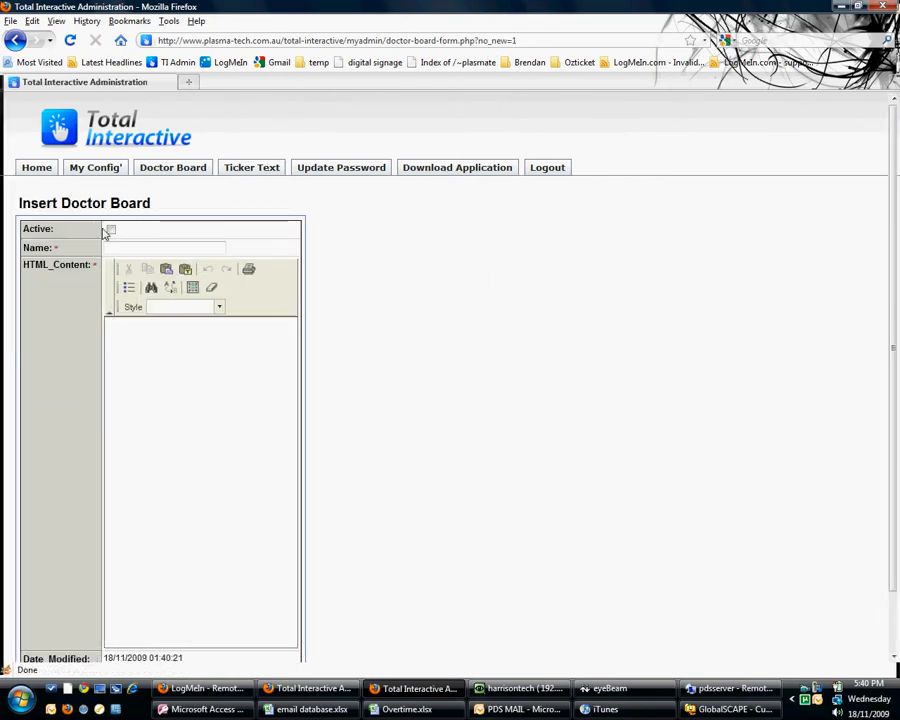
{"action": "left_click", "coordinate": [111, 229]}
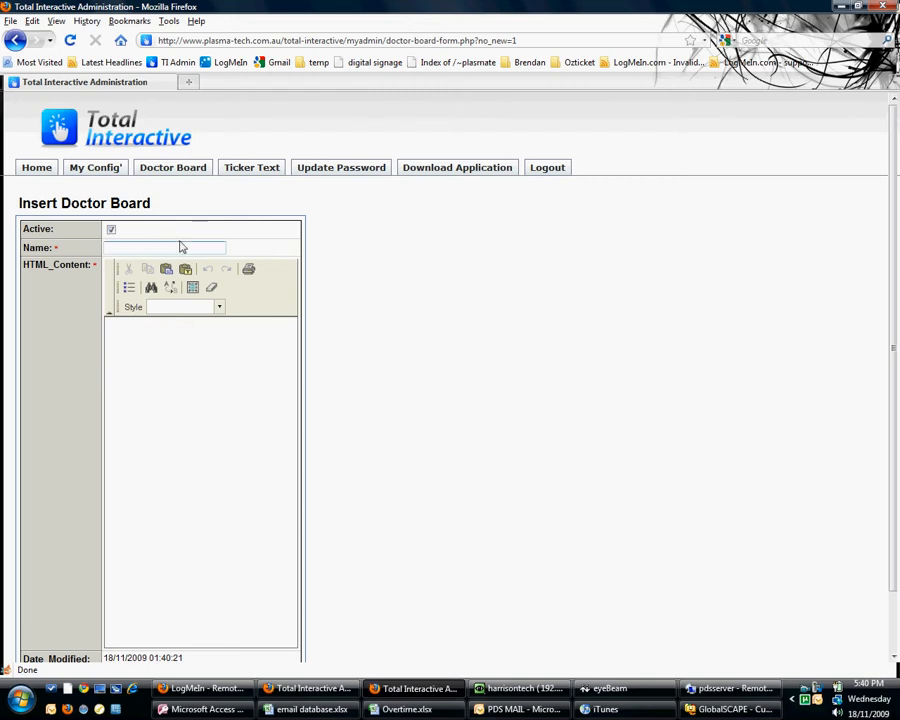
{"action": "type", "text": "t"}
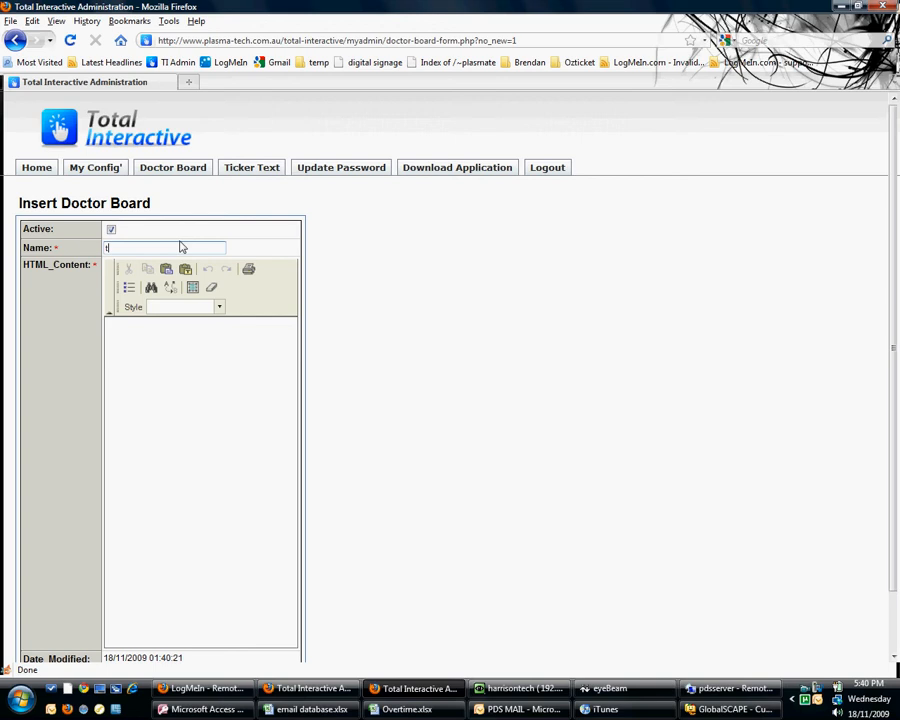
{"action": "type", "text": "estboardwelcome"}
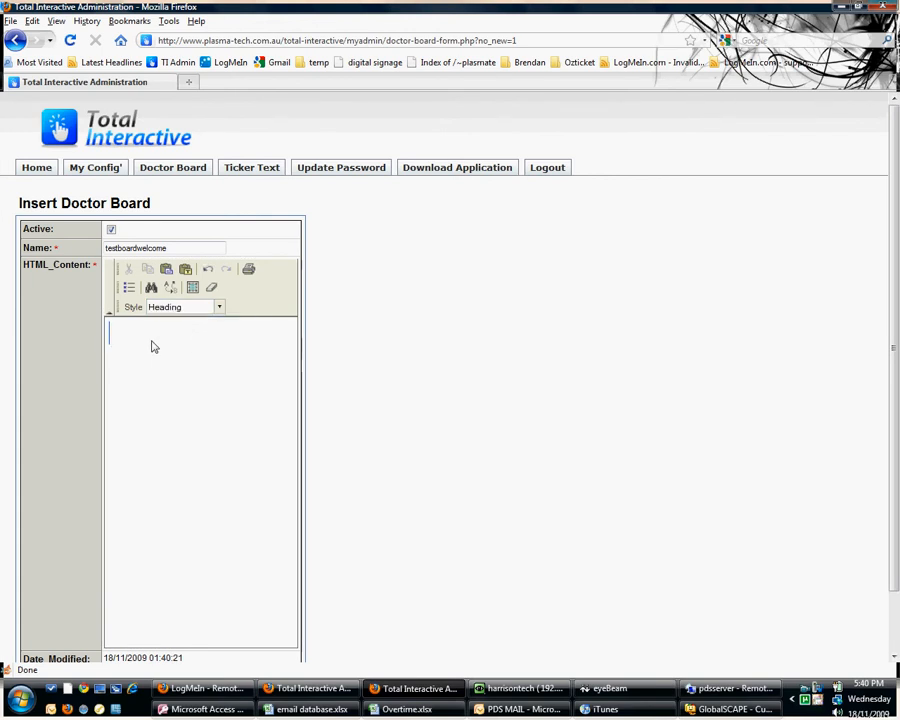
Step: Enter the heading 'Welcome to Total Interactive!' as HTML content and insert the board
{"action": "type", "text": "Welcome to T"}
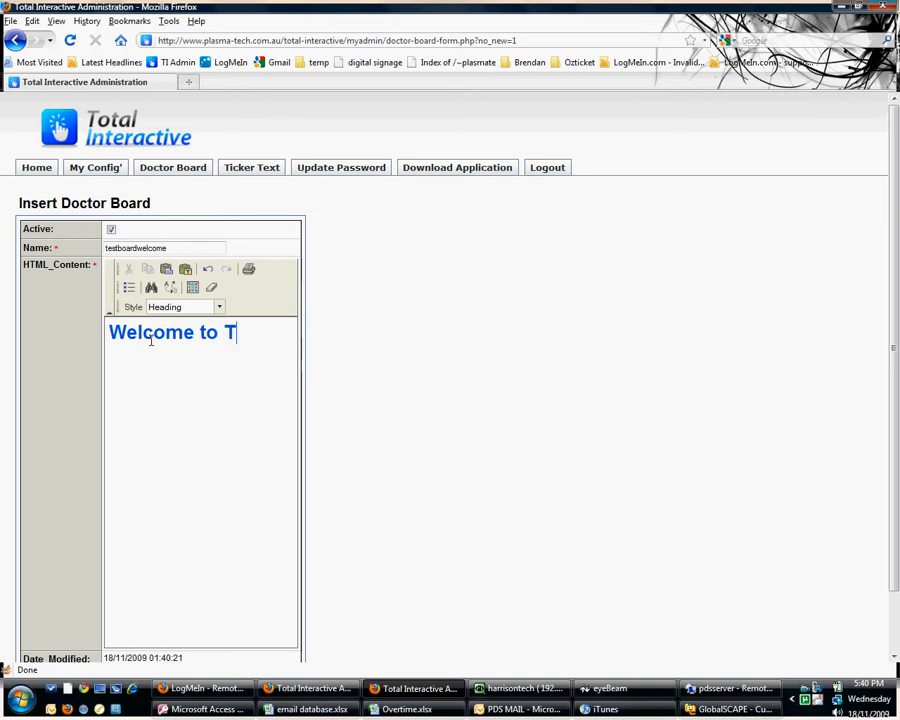
{"action": "type", "text": "otal Interactive"}
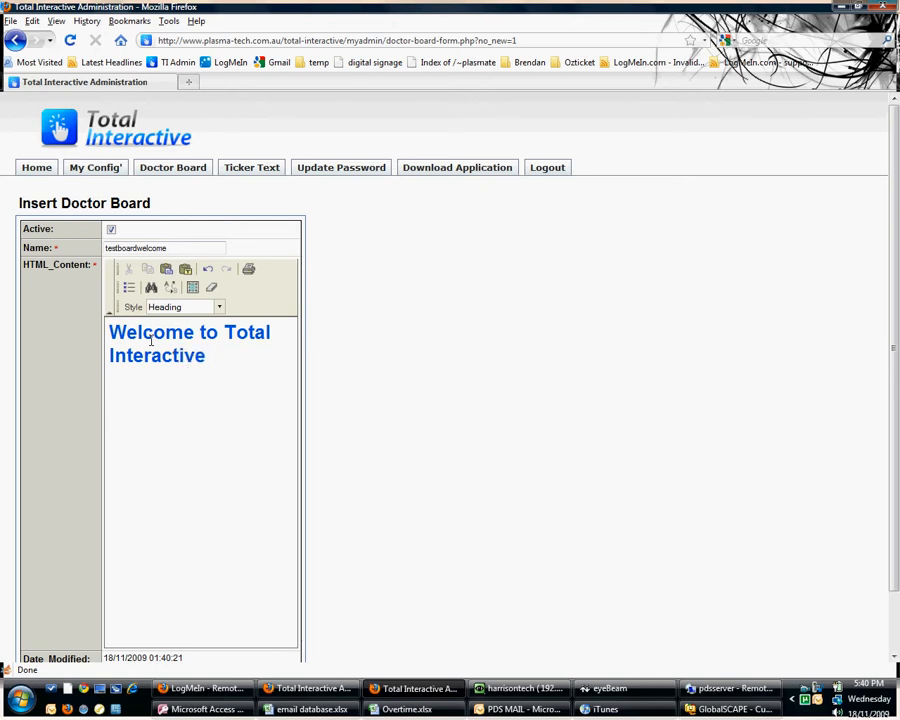
{"action": "type", "text": "!"}
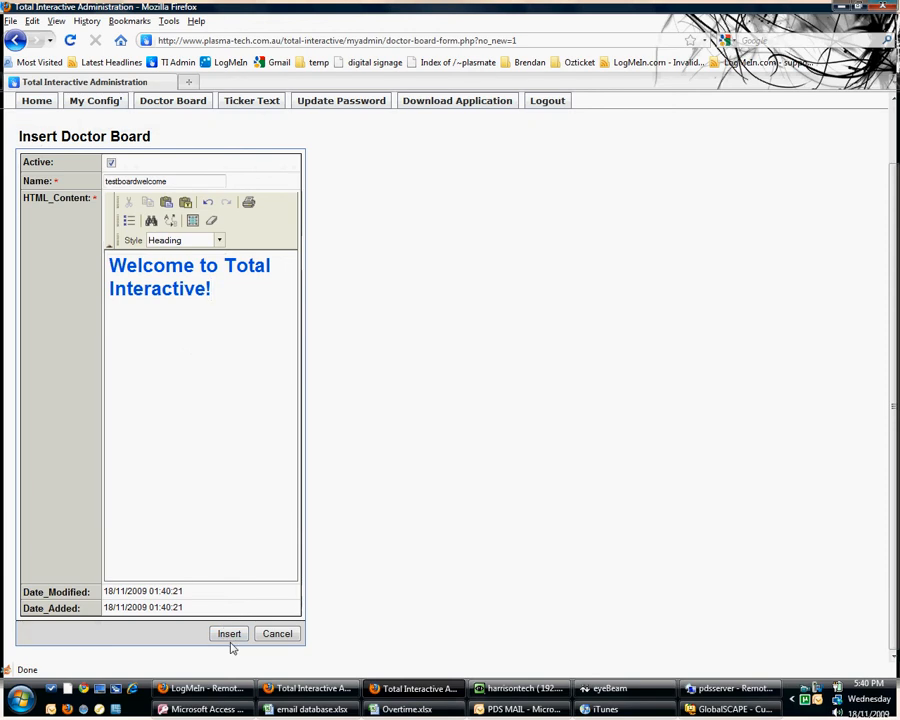
{"action": "left_click", "coordinate": [229, 633]}
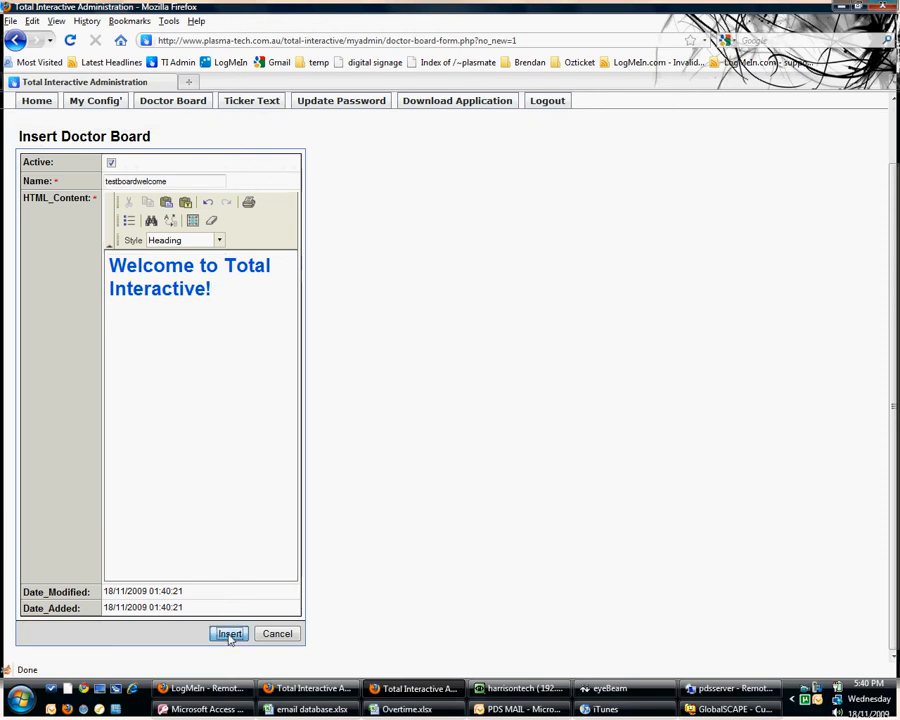
{"action": "left_click", "coordinate": [229, 633]}
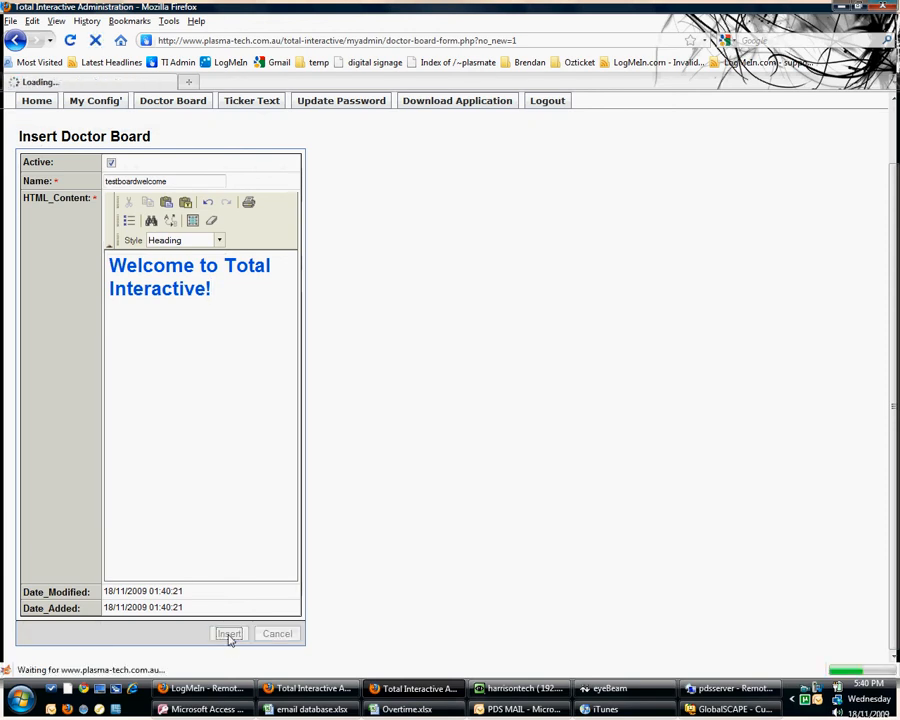
{"action": "left_click", "coordinate": [229, 633]}
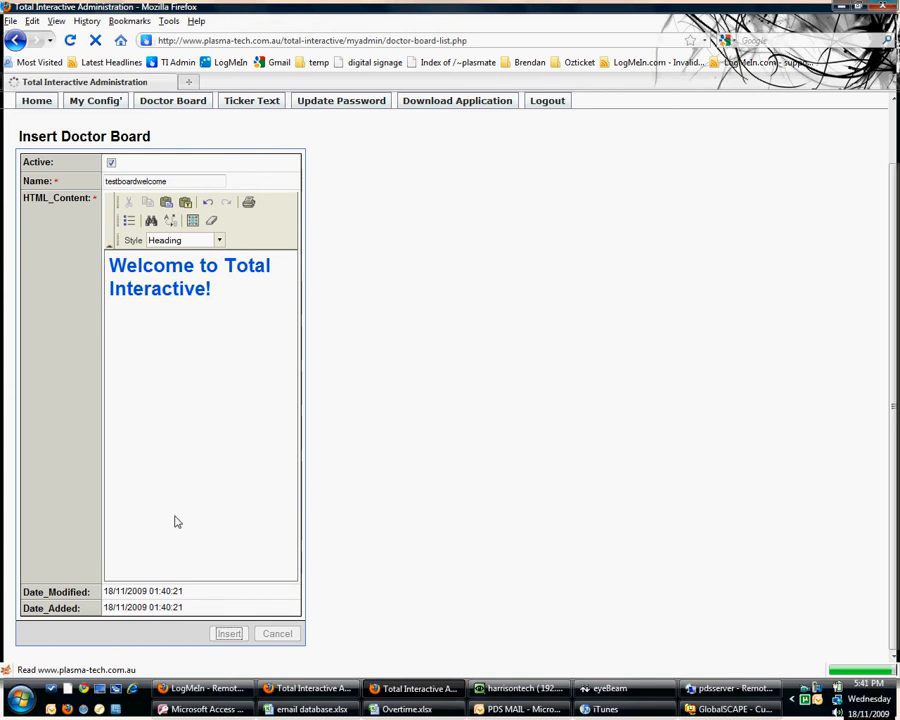
{"action": "left_click", "coordinate": [228, 633]}
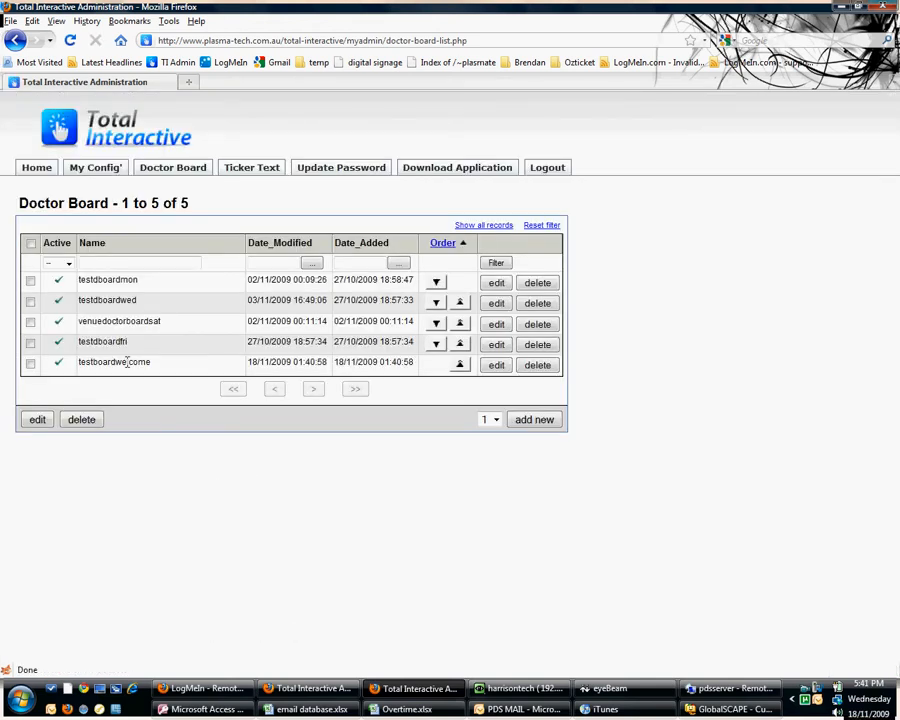
Step: Move testboardwelcome to the top of the Doctor Board order and save
{"action": "double_click", "coordinate": [114, 362]}
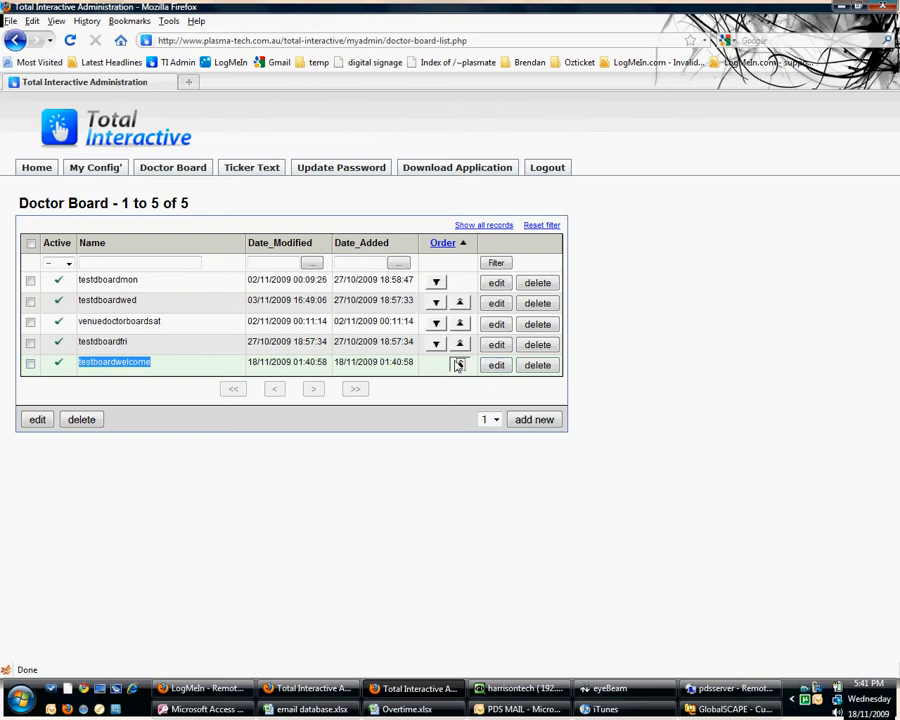
{"action": "left_click", "coordinate": [459, 363]}
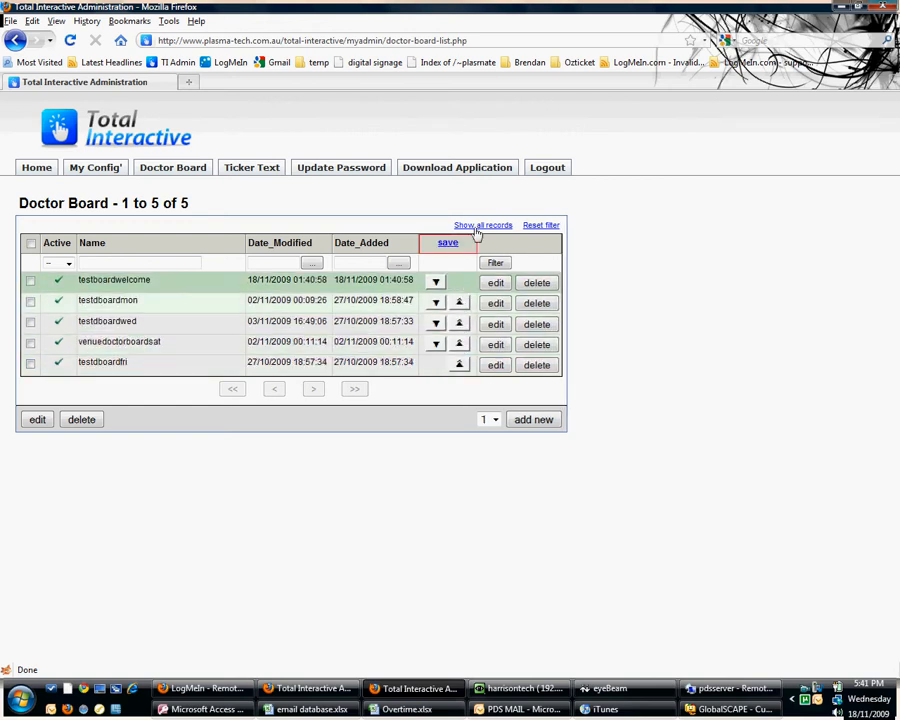
{"action": "left_click", "coordinate": [447, 242]}
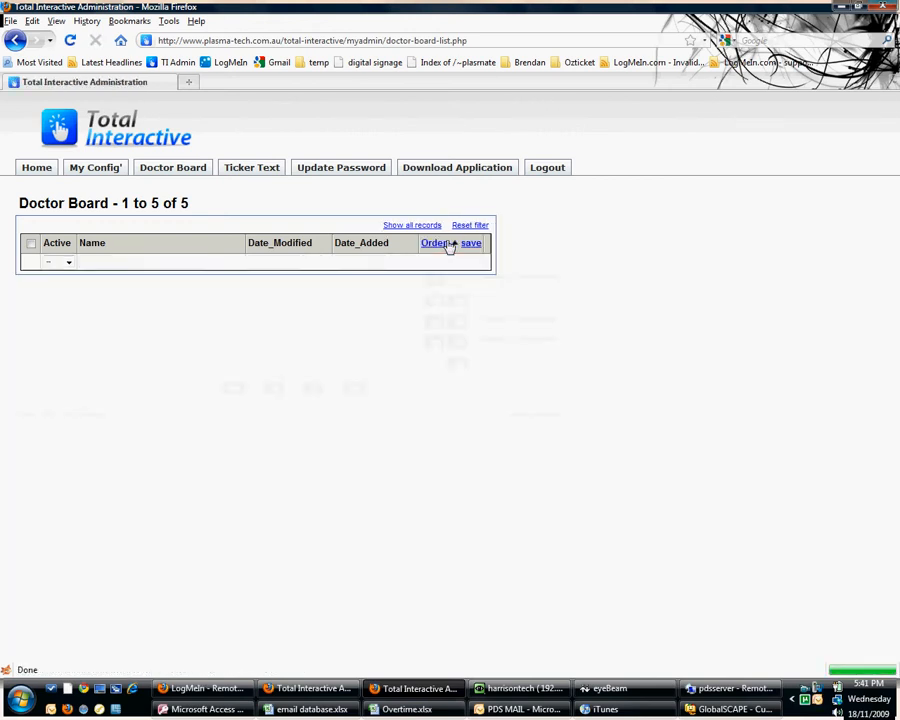
{"action": "left_click", "coordinate": [436, 243]}
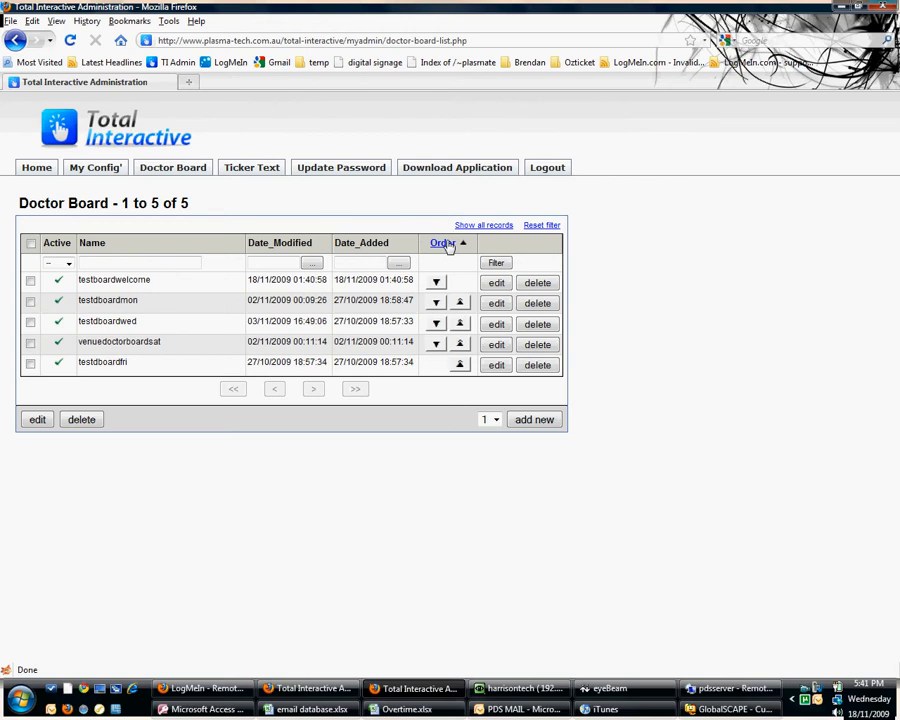
{"action": "left_click", "coordinate": [441, 243]}
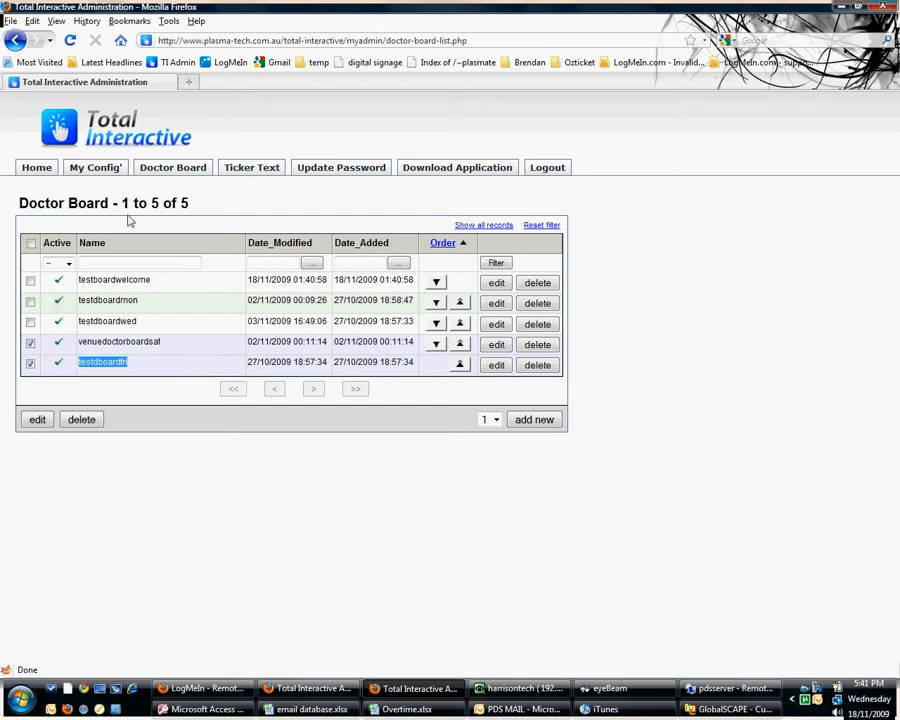
Step: Show the Ticker Text list with 'venuetickertextdavidsick' and start a new ticker entry
{"action": "left_click", "coordinate": [252, 167]}
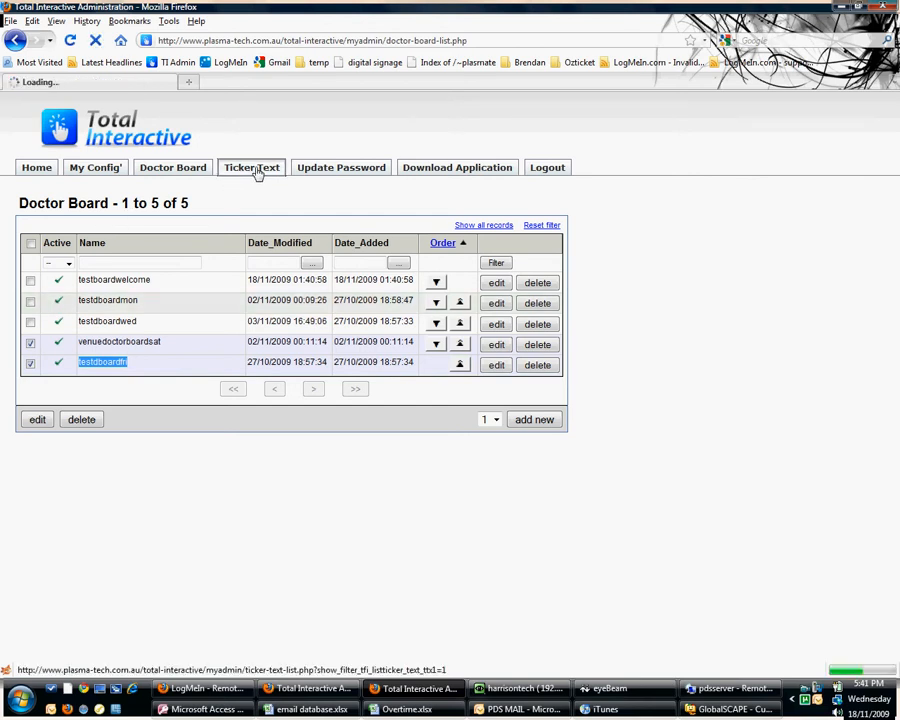
{"action": "left_click", "coordinate": [251, 167]}
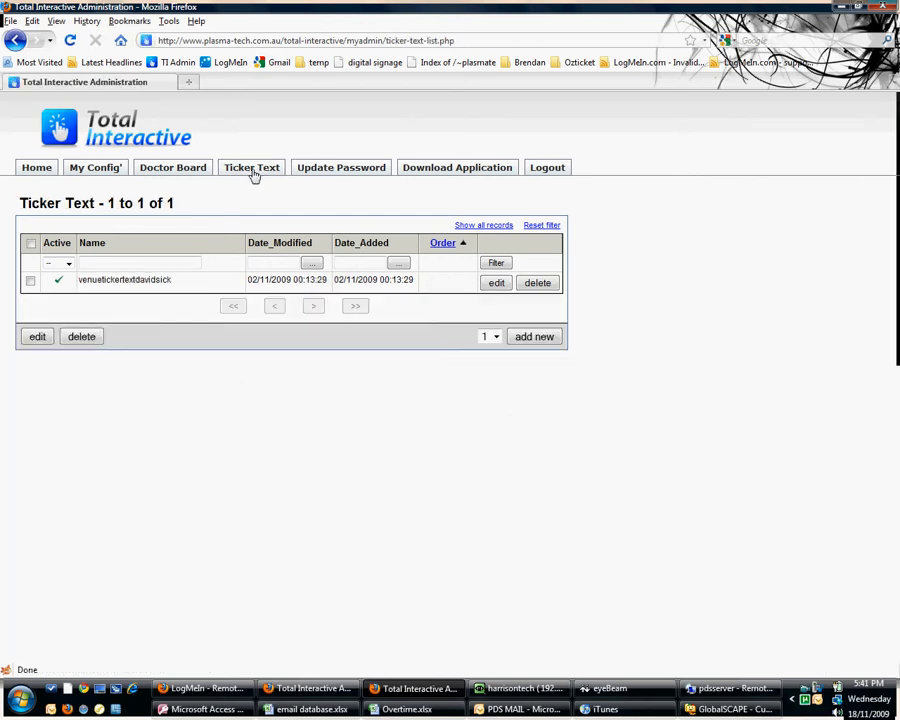
{"action": "mouse_move", "coordinate": [85, 298]}
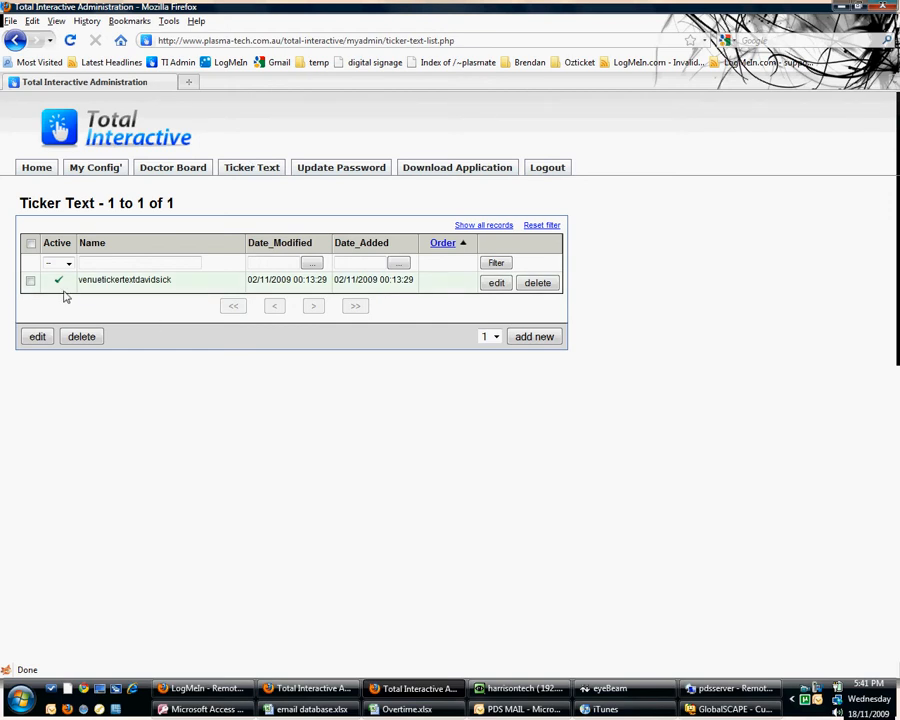
{"action": "left_click", "coordinate": [489, 336]}
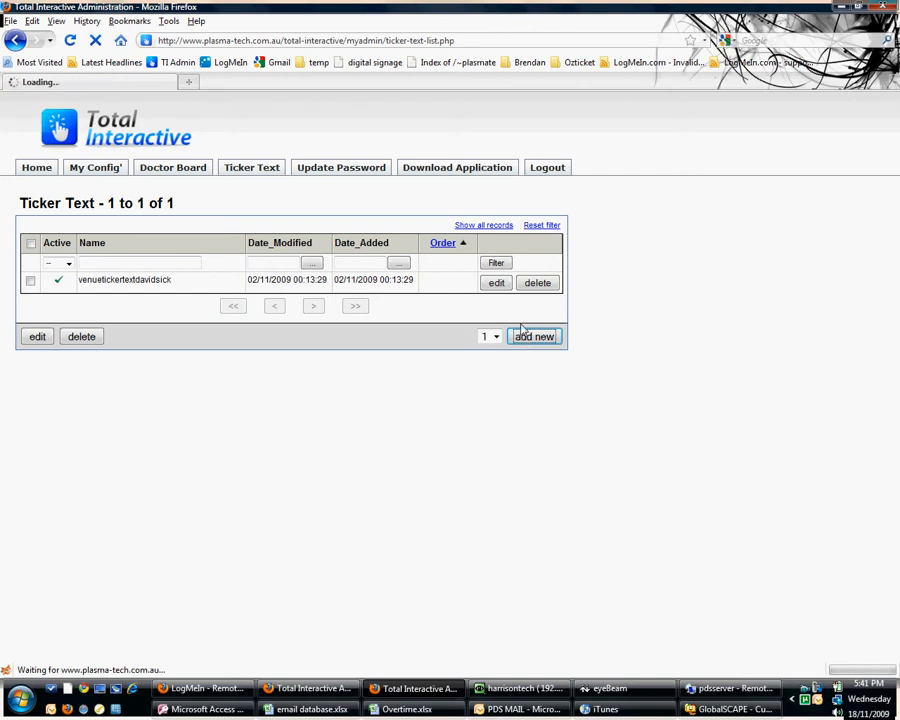
Step: Insert an active ticker 'txttestvenue1' reading 'welcome to Total Interactive'
{"action": "left_click", "coordinate": [534, 336]}
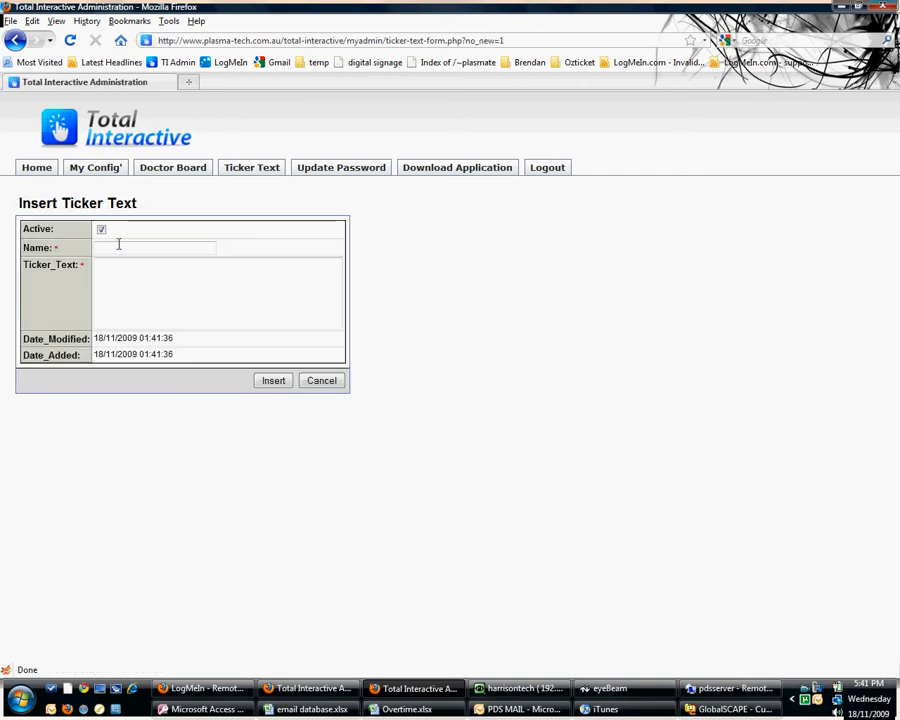
{"action": "type", "text": "txtestvenue"}
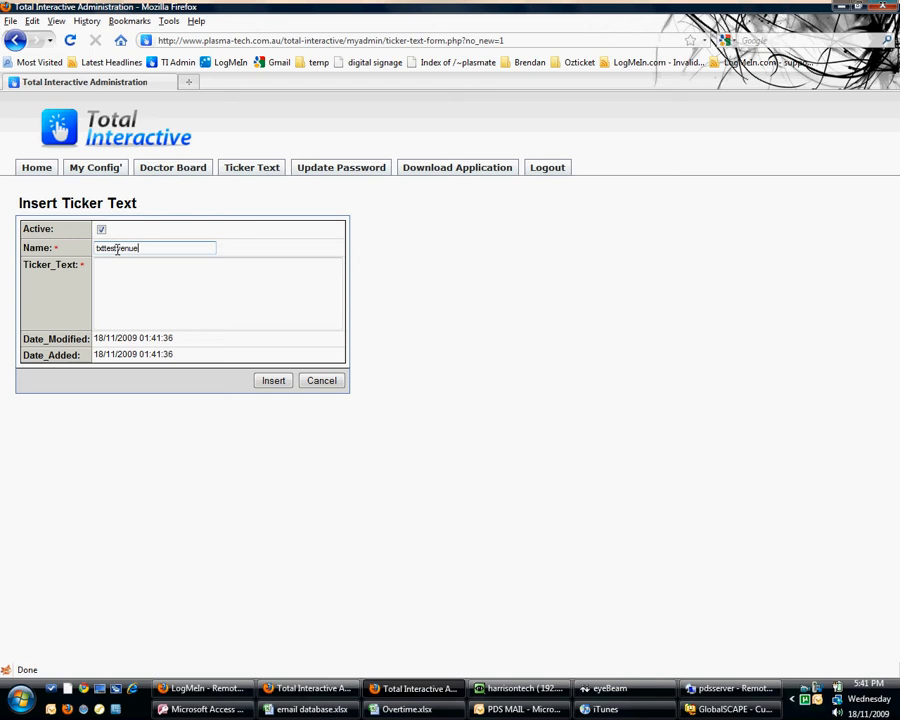
{"action": "type", "text": "welcome to"}
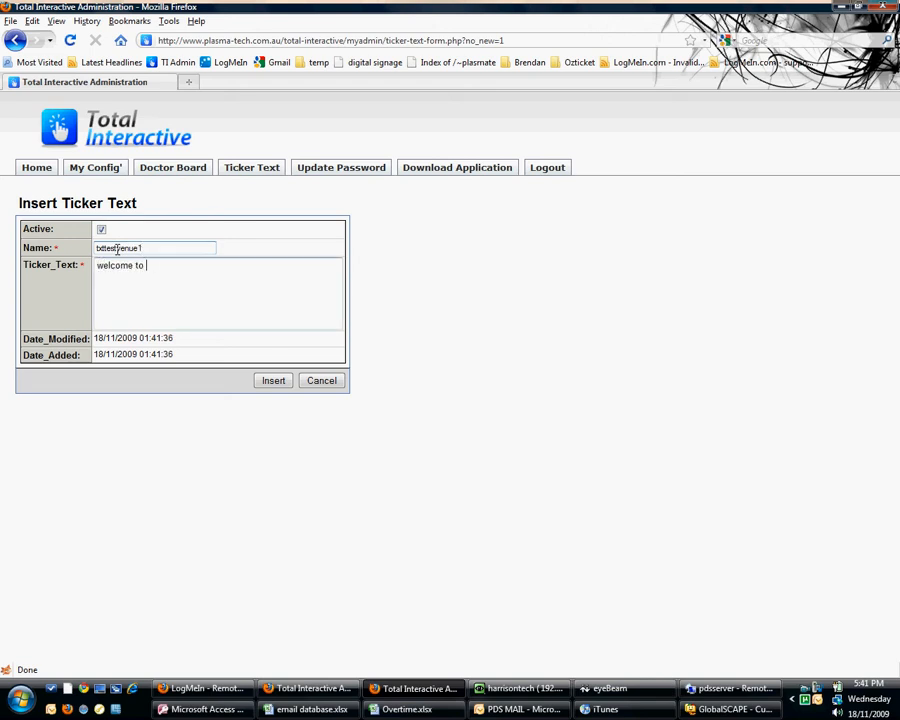
{"action": "type", "text": "Total"}
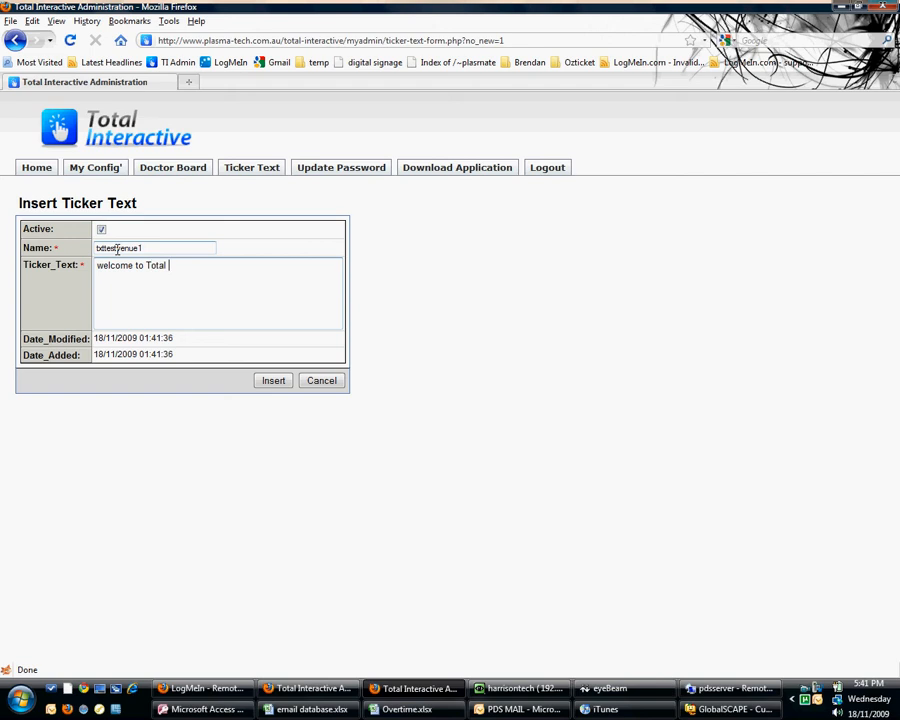
{"action": "type", "text": "Interactive"}
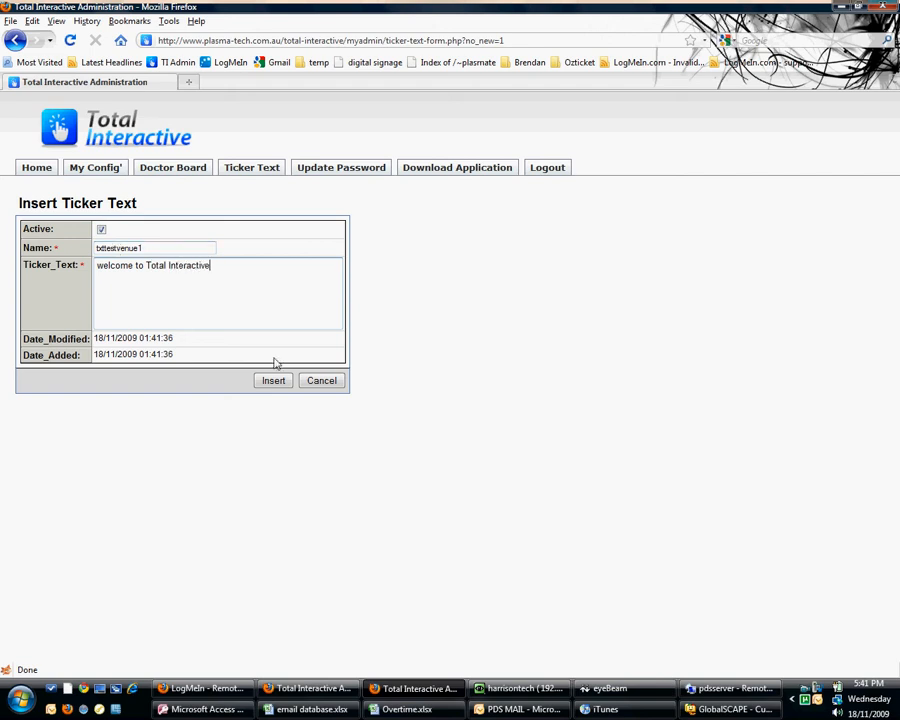
{"action": "left_click", "coordinate": [273, 380]}
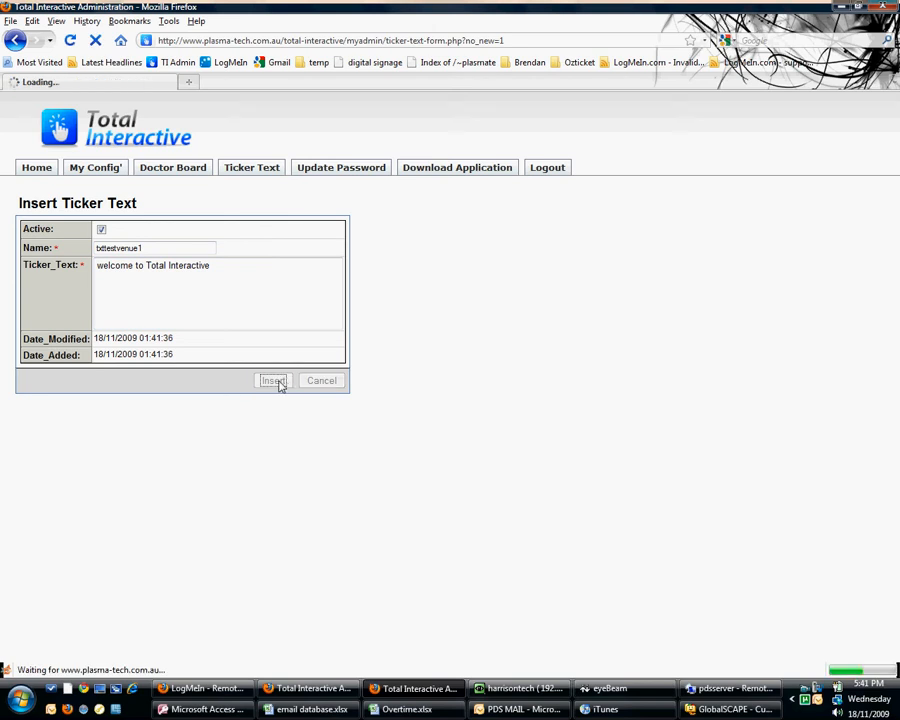
Step: Save the Ticker Text order with txttestvenue1 listed first
{"action": "left_click", "coordinate": [273, 380]}
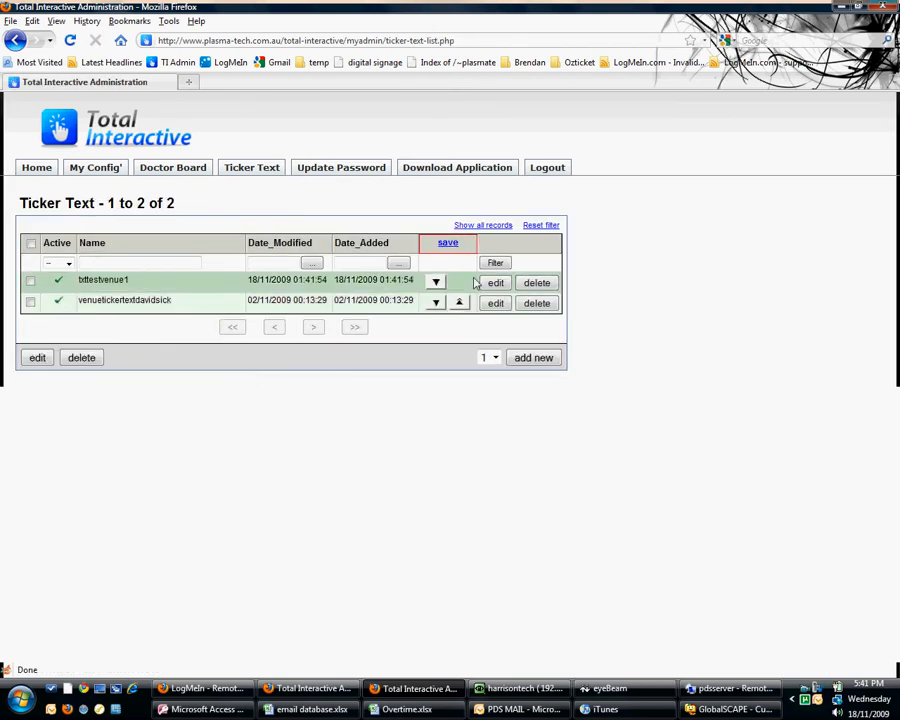
{"action": "left_click", "coordinate": [447, 243]}
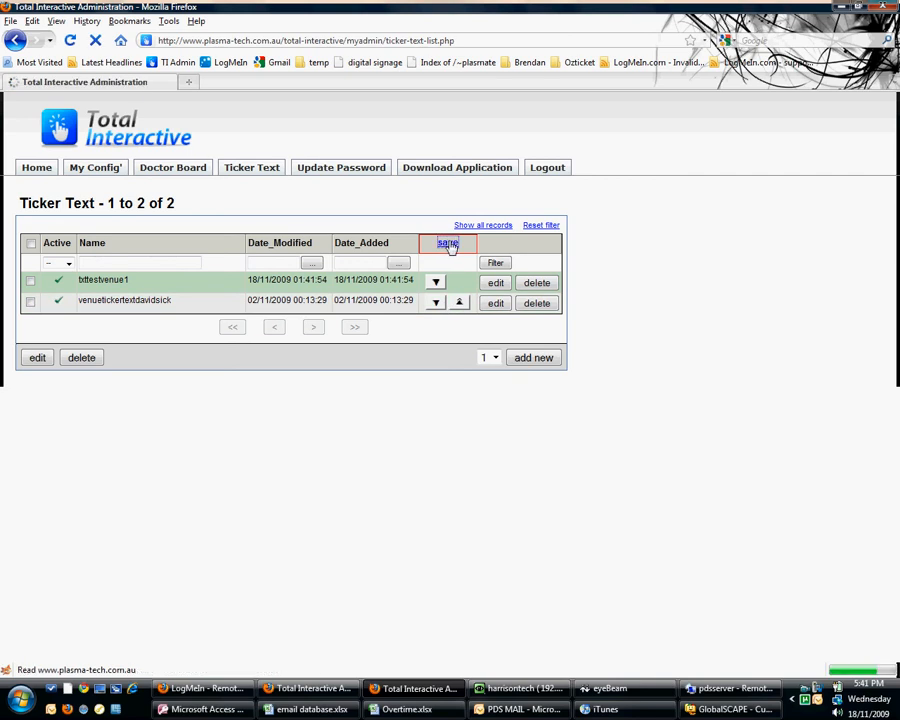
{"action": "left_click", "coordinate": [447, 243]}
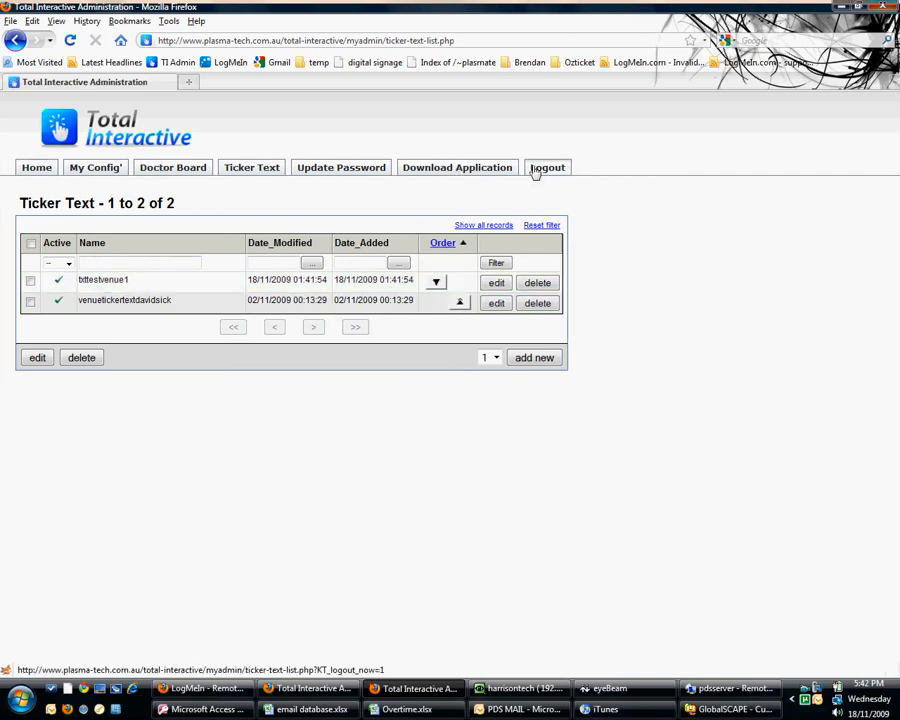
Step: Go from the home page to My Config and request the application download
{"action": "left_click", "coordinate": [36, 167]}
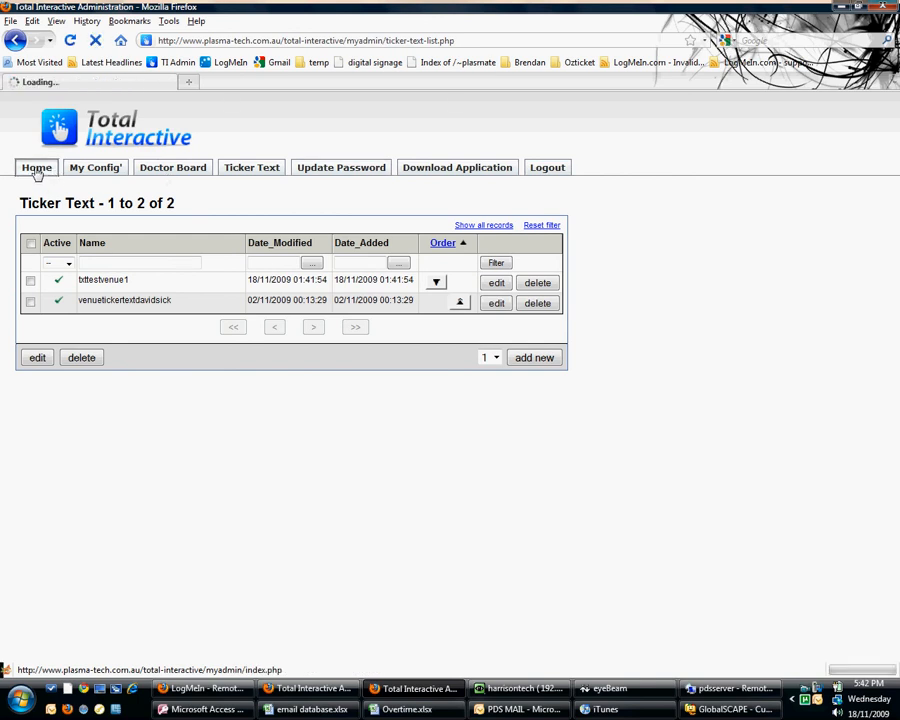
{"action": "left_click", "coordinate": [36, 167]}
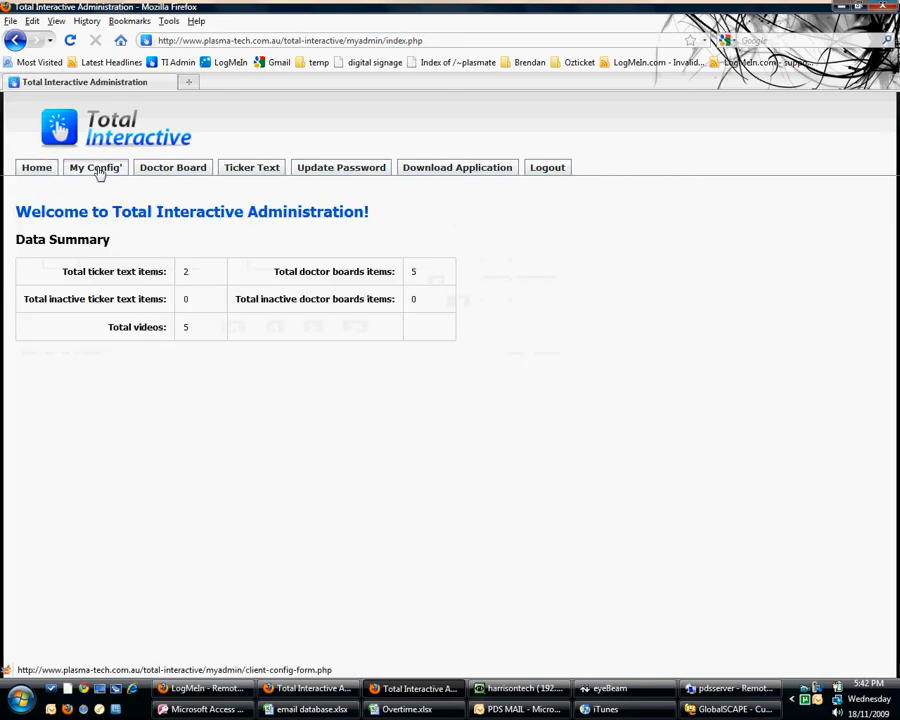
{"action": "left_click", "coordinate": [94, 167]}
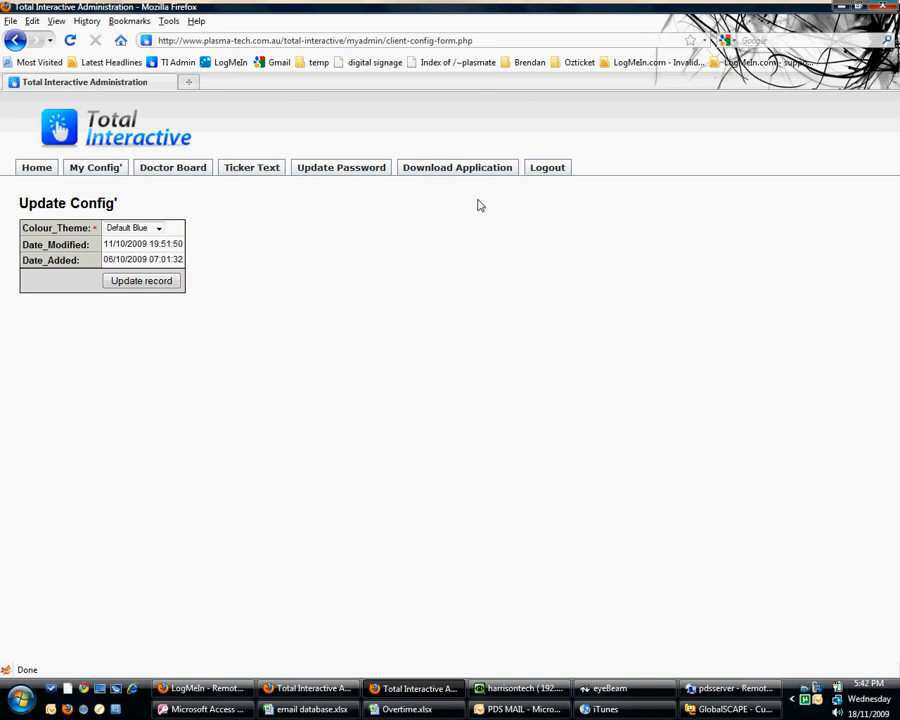
{"action": "left_click", "coordinate": [457, 167]}
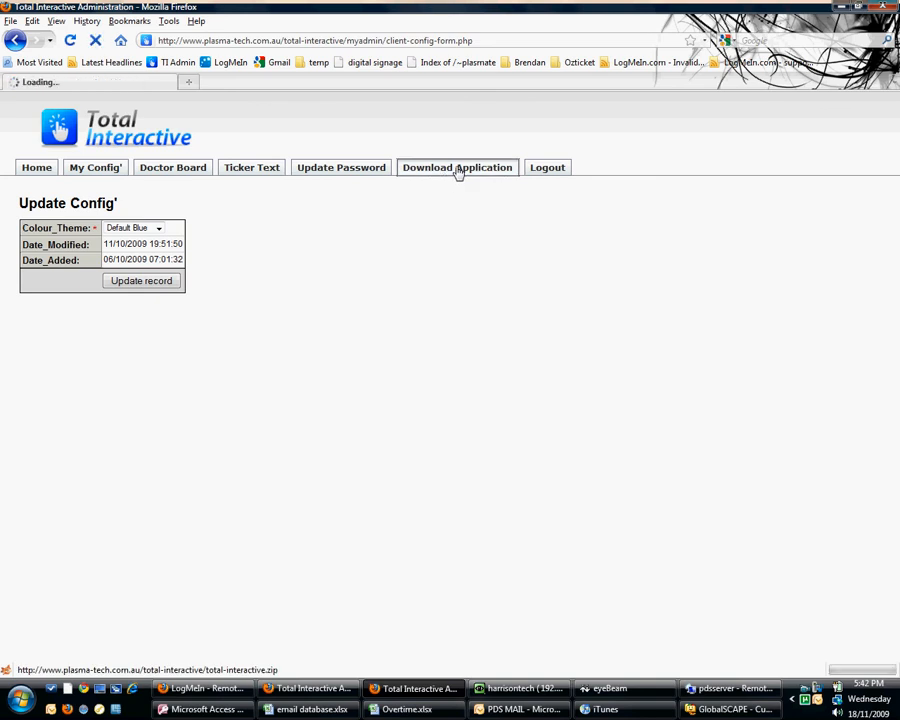
Step: Save the application zip, then launch Total Interactive.exe from the desktop
{"action": "left_click", "coordinate": [457, 167]}
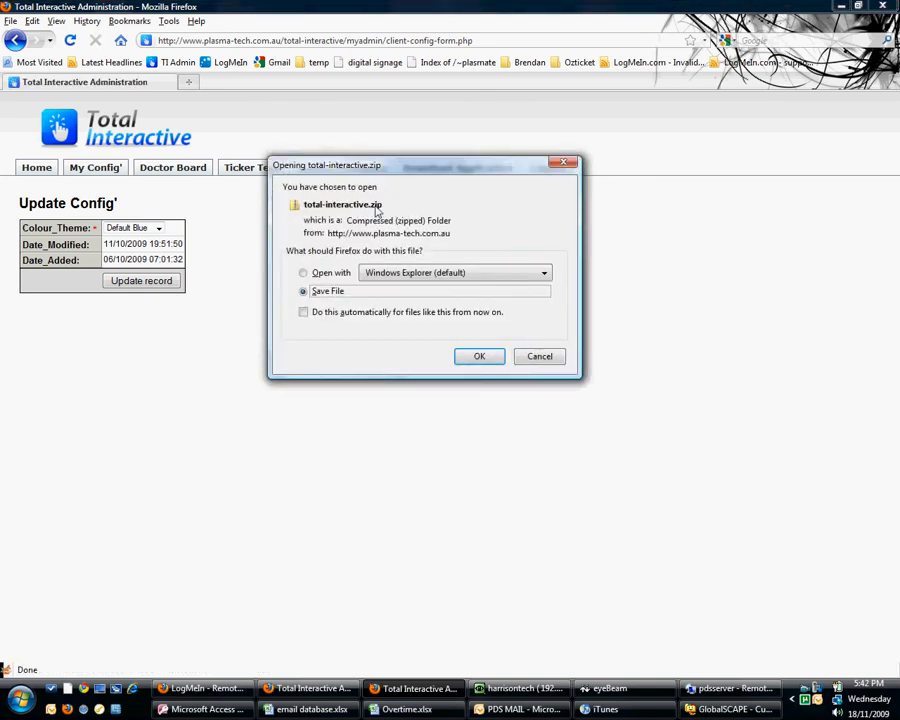
{"action": "left_click", "coordinate": [547, 167]}
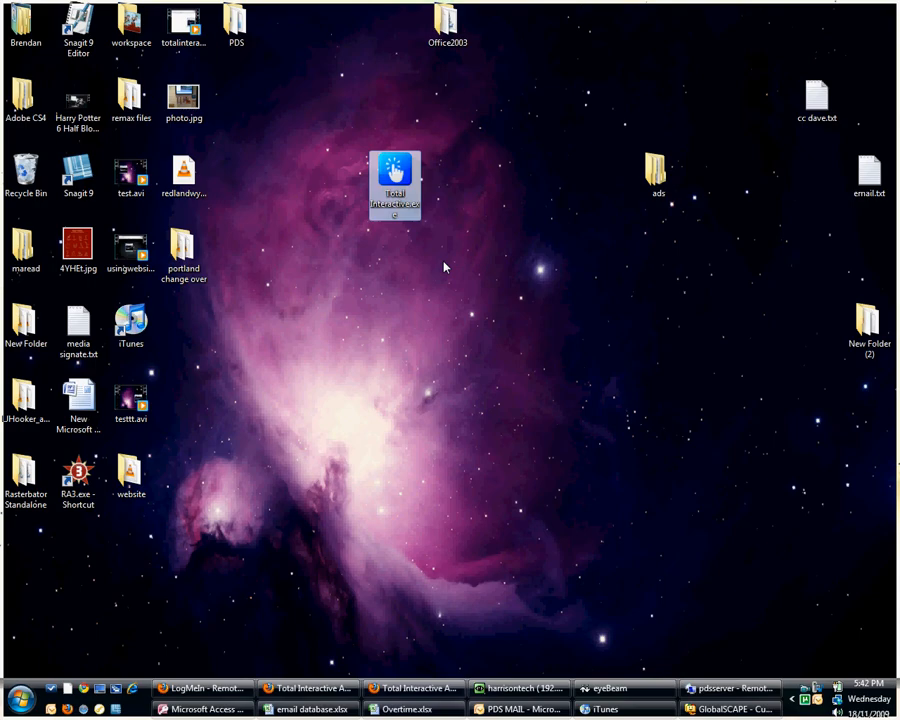
{"action": "double_click", "coordinate": [395, 185]}
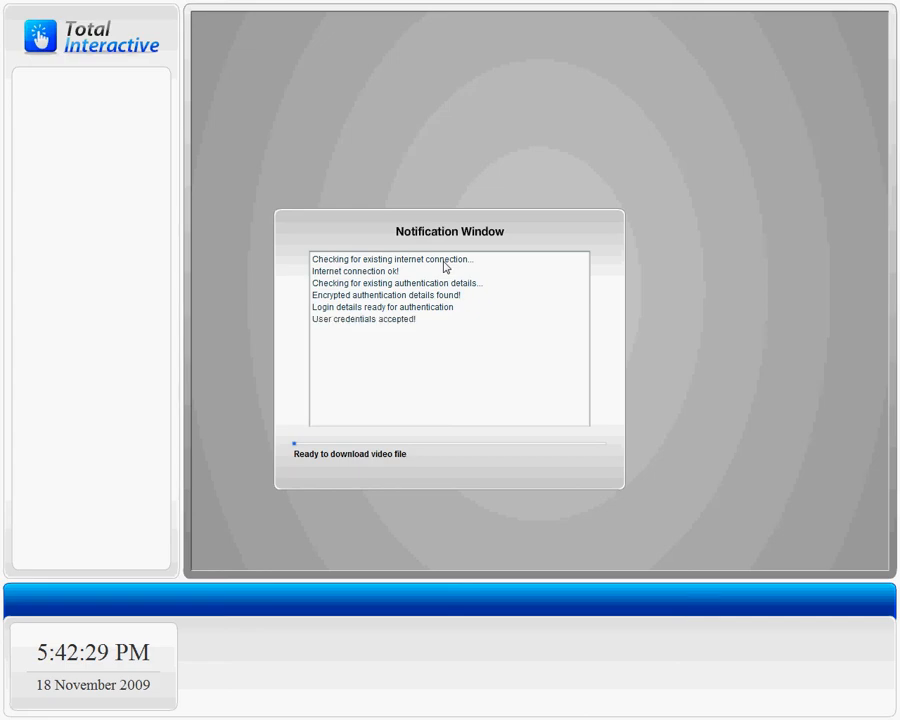